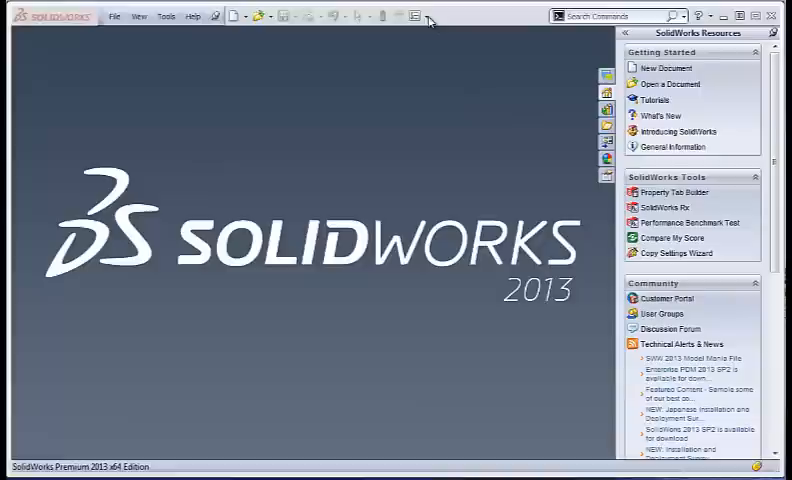
Step: Enable the BobCAM for SolidWorks add-in from Options > Add-Ins and confirm
click(430, 16)
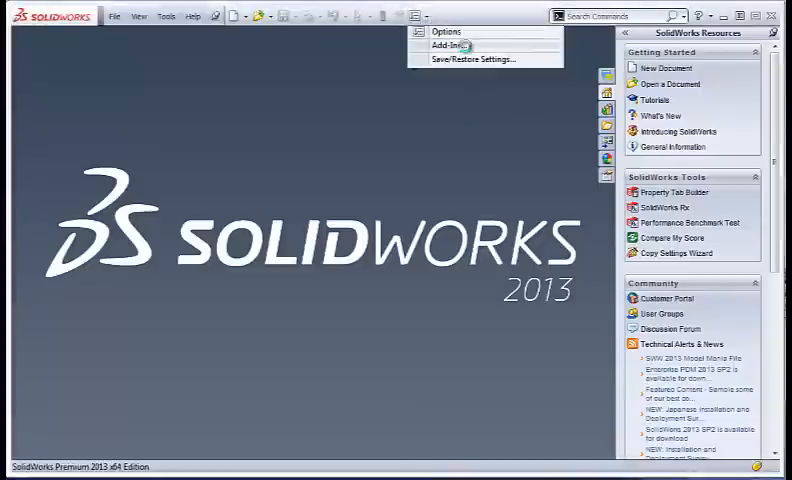
click(451, 45)
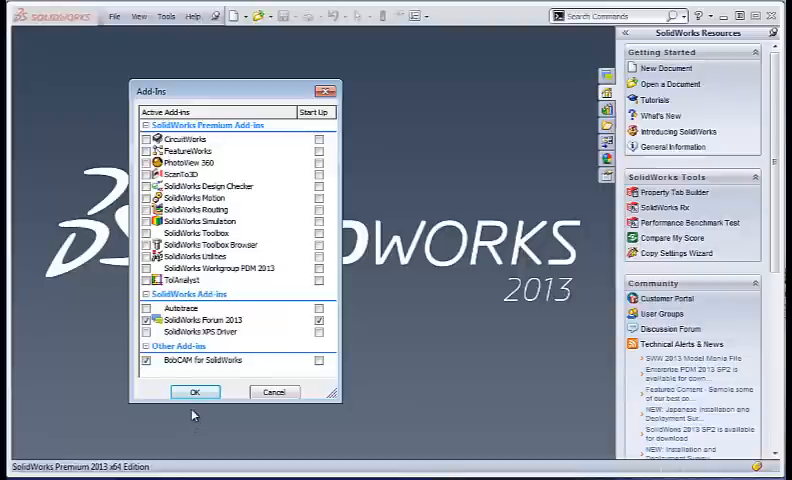
click(196, 391)
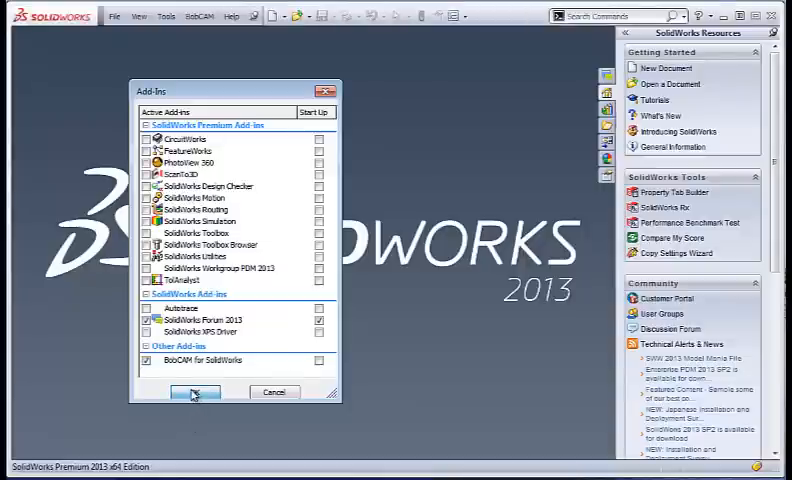
click(194, 391)
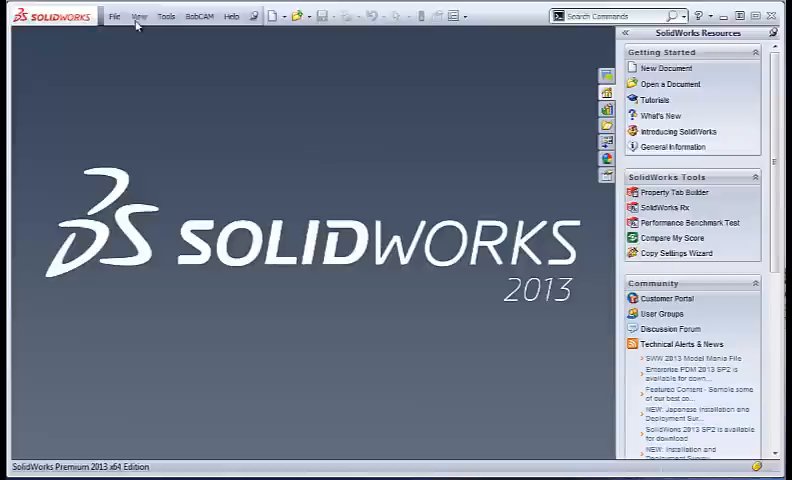
Step: Create a new Part document showing the Milling Stock and Turning Stock tree
click(114, 16)
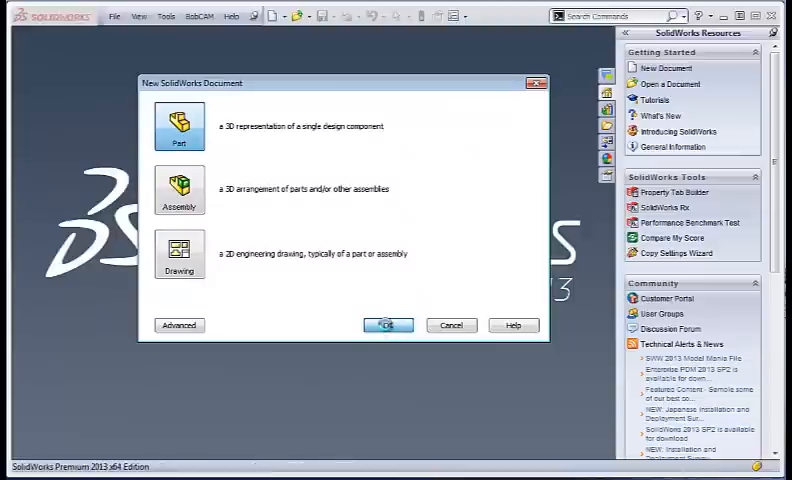
click(387, 325)
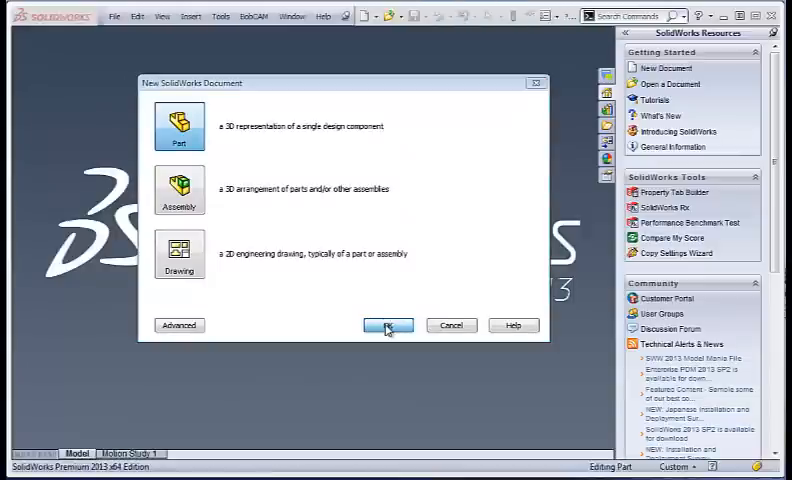
click(387, 325)
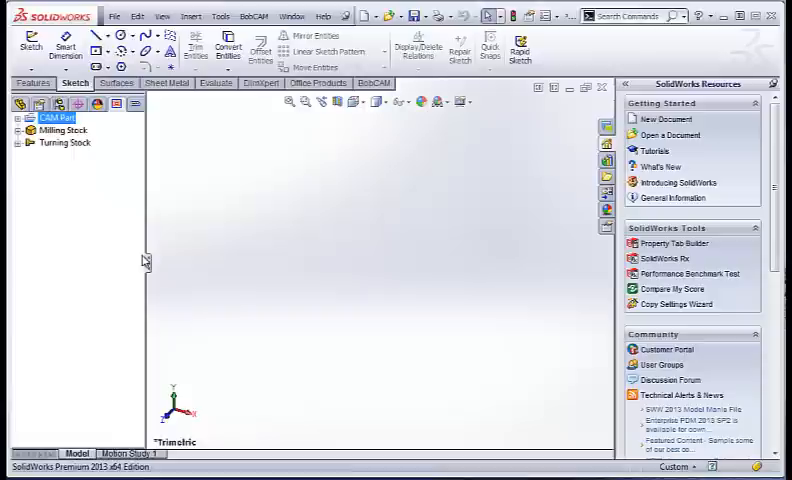
Step: Select Turning Stock, switch away from the CAM tree, and show the BobCAM CommandManager tab
click(65, 142)
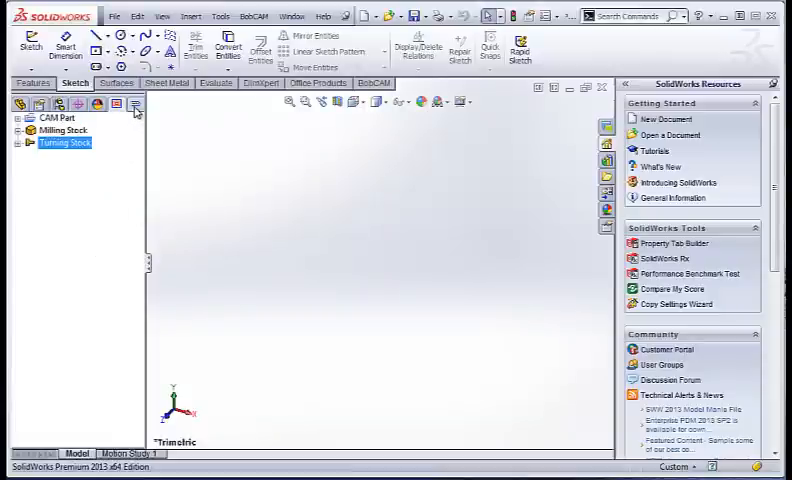
click(135, 104)
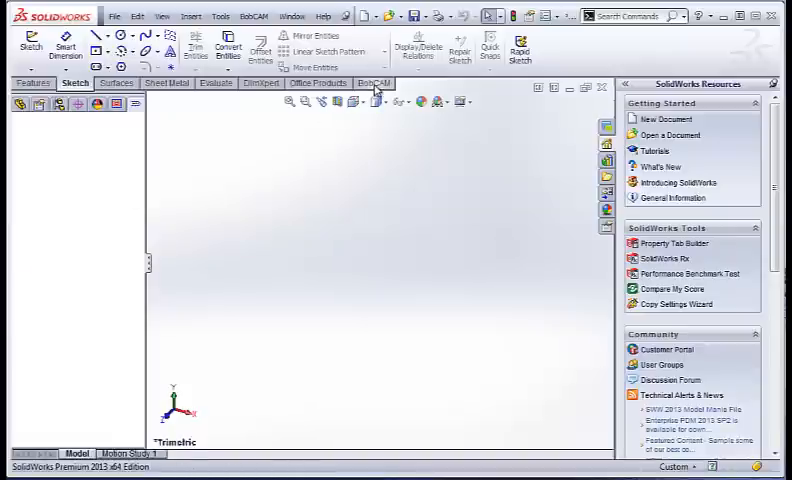
click(373, 83)
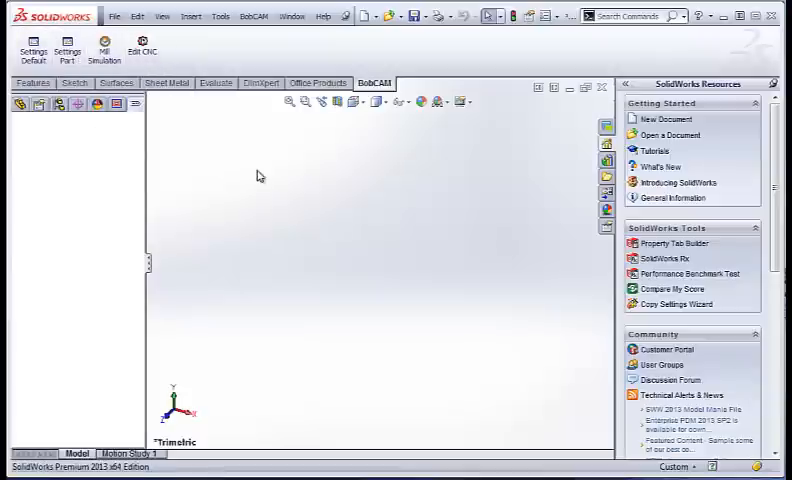
mouse_move(339, 124)
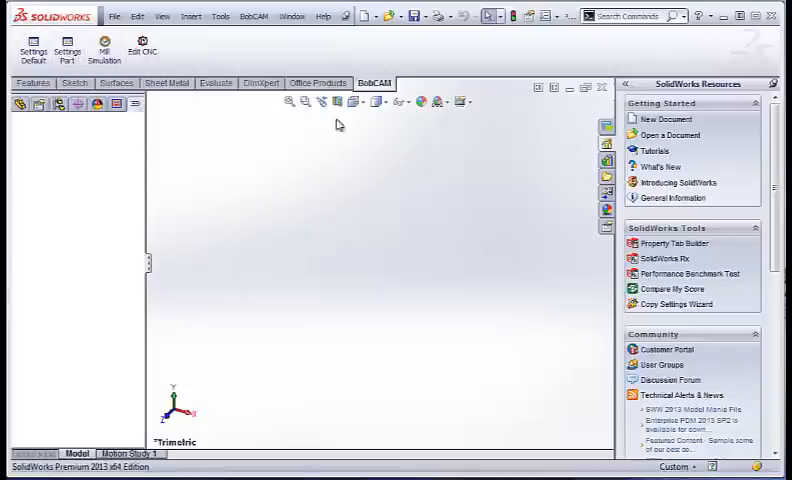
Step: Unload the BobCAM add-in in the Add-Ins manager
click(557, 15)
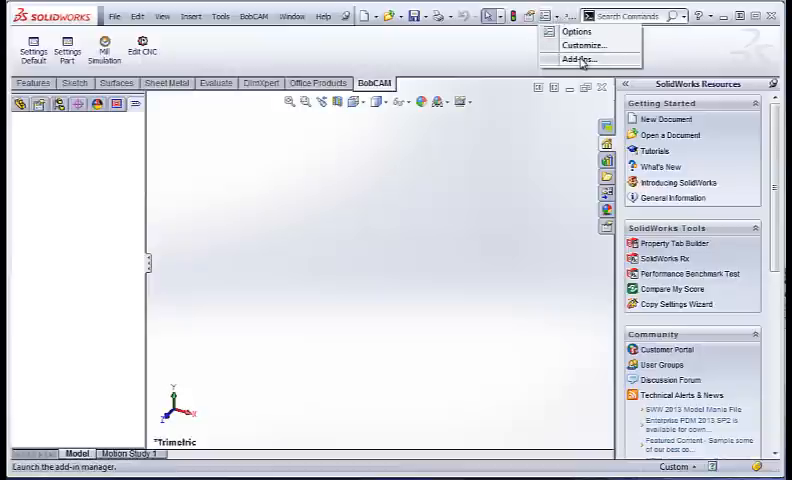
click(578, 59)
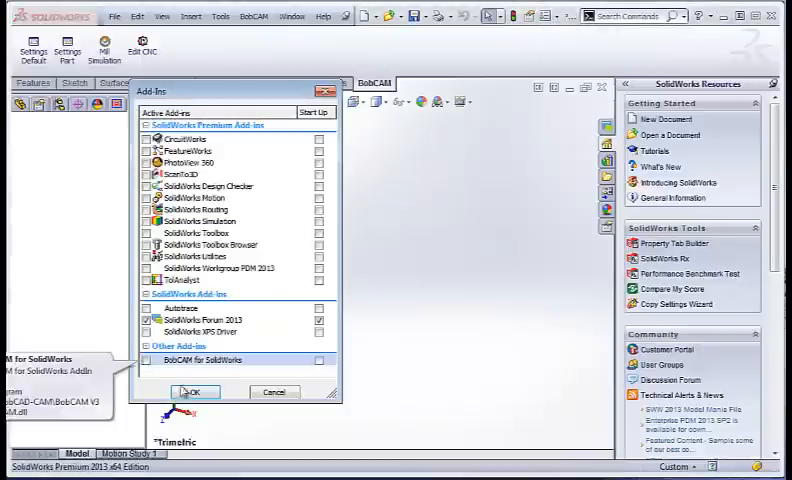
click(194, 391)
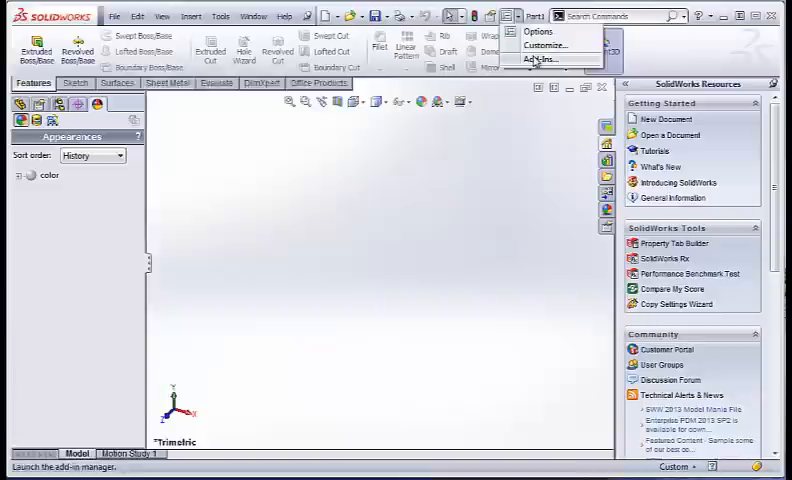
Step: Reopen Add-Ins and load the BobCAM add-in again
click(543, 60)
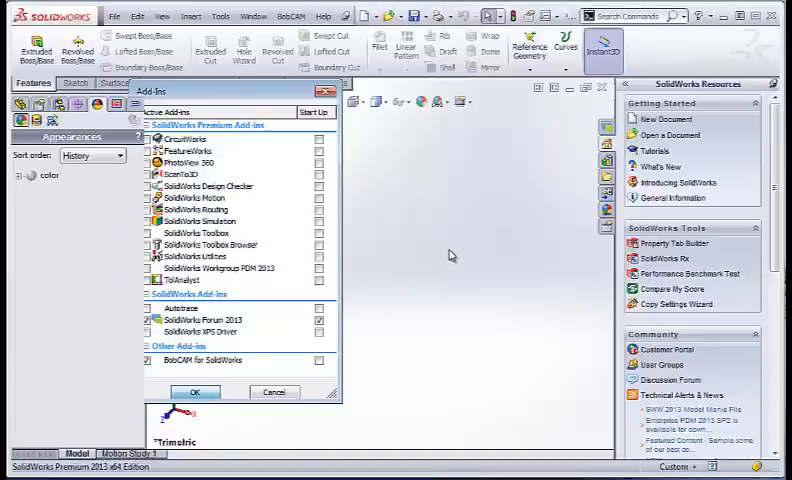
click(196, 391)
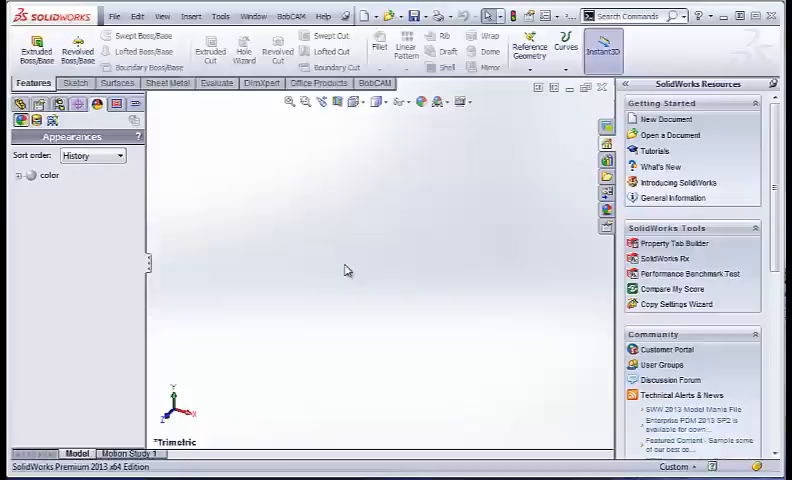
mouse_move(445, 220)
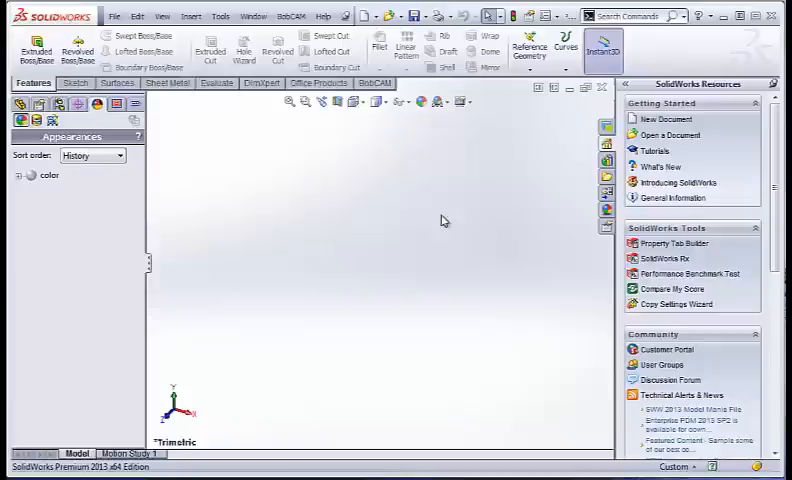
click(549, 15)
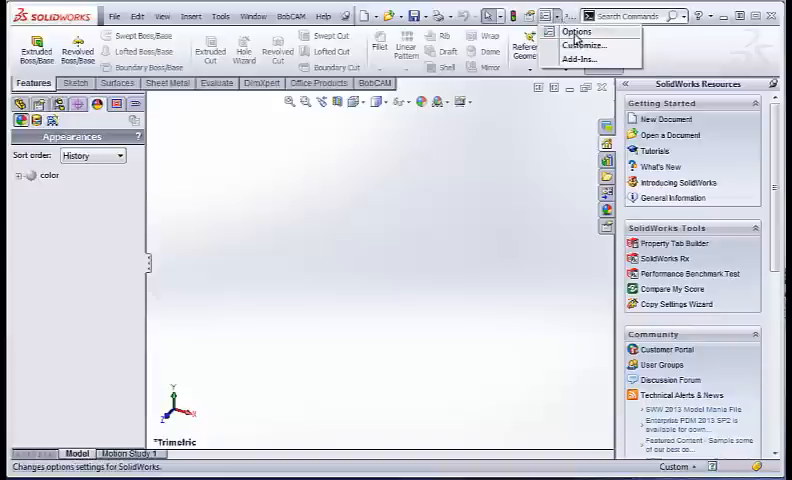
Step: Open Options on the Document Properties tab to reach the part's unit settings
click(578, 31)
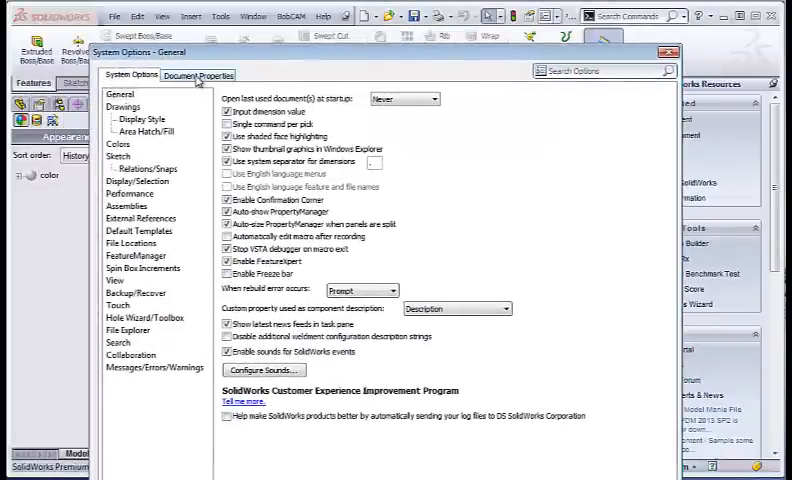
click(198, 74)
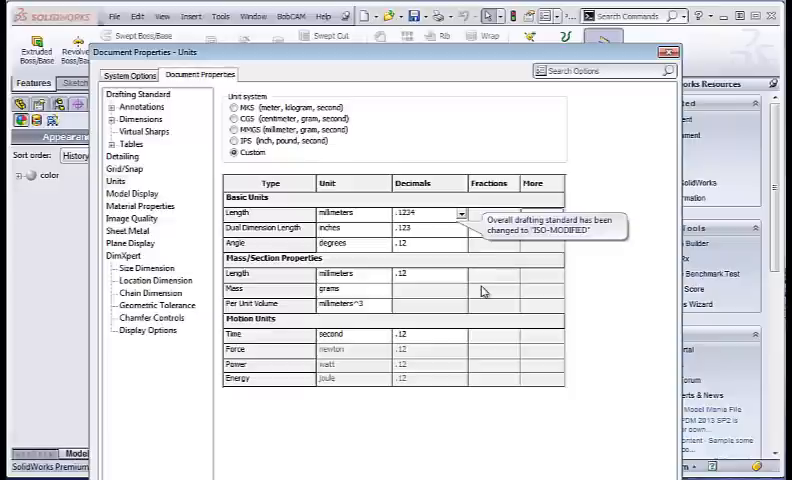
mouse_move(618, 138)
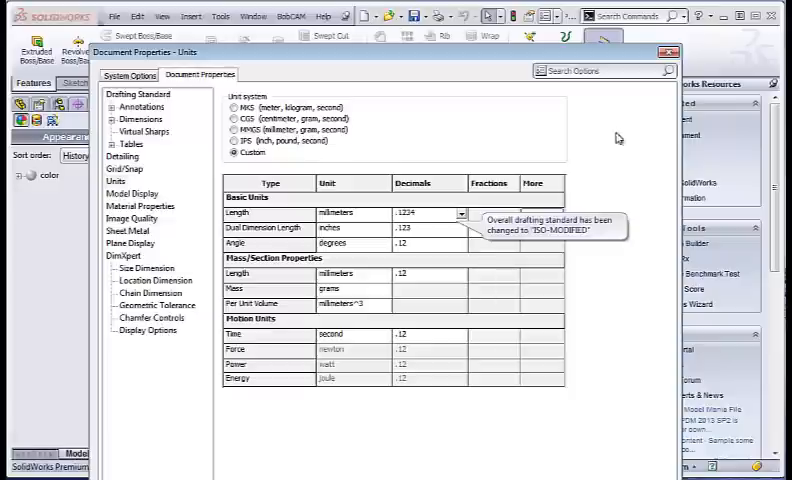